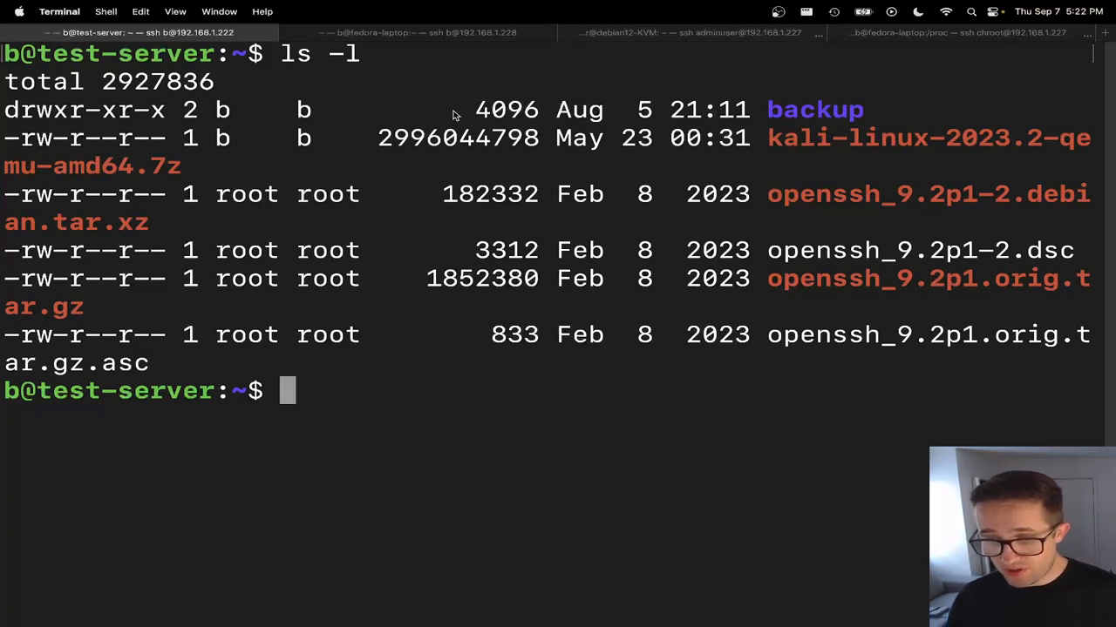
Switch from the test-server listing to the fedora-laptop session showing the end of /dev.
{"action": "left_click", "coordinate": [427, 31]}
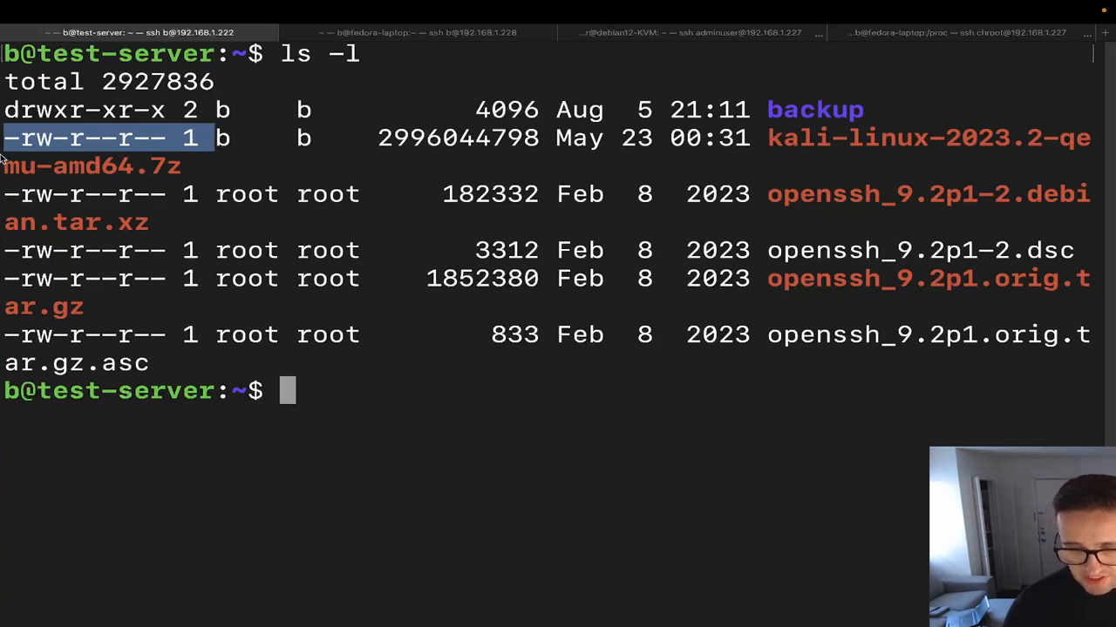
{"action": "mouse_move", "coordinate": [14, 143]}
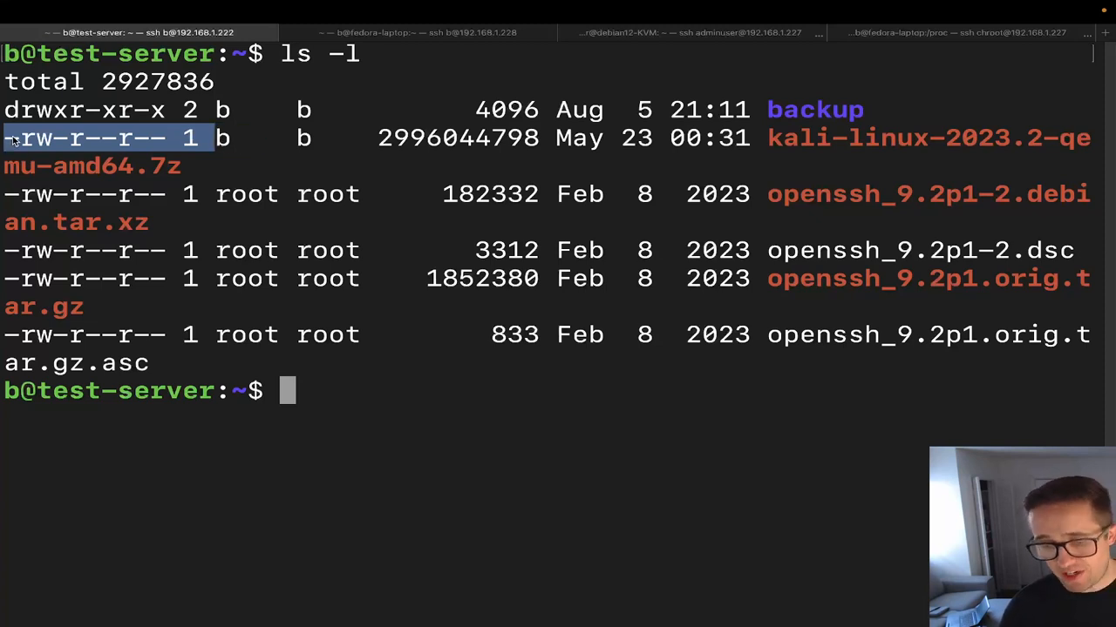
{"action": "mouse_move", "coordinate": [14, 154]}
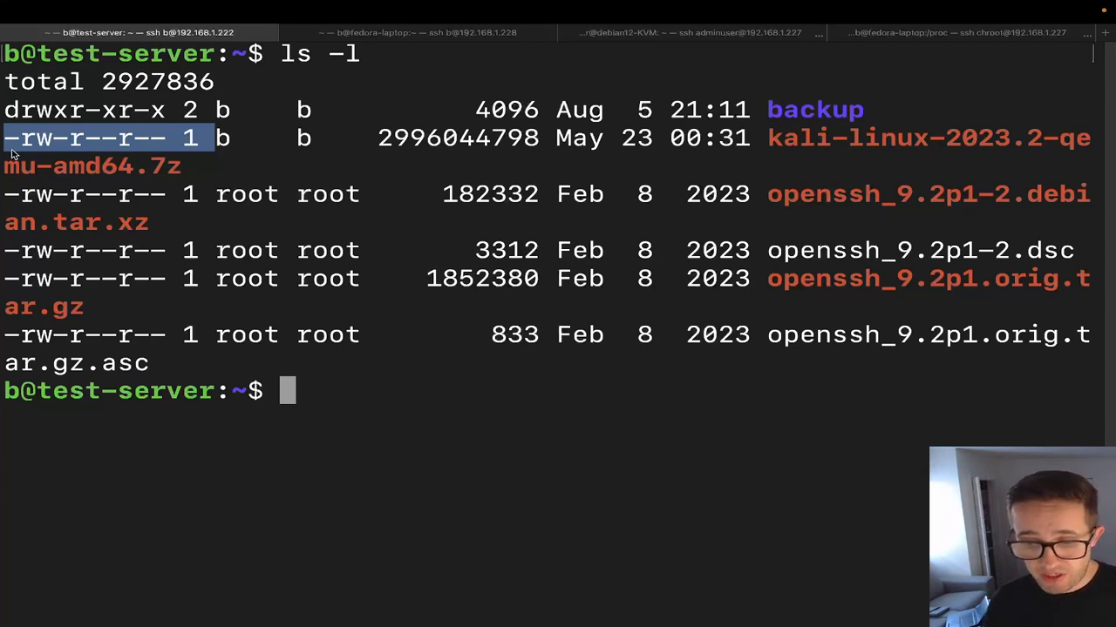
{"action": "mouse_move", "coordinate": [55, 98]}
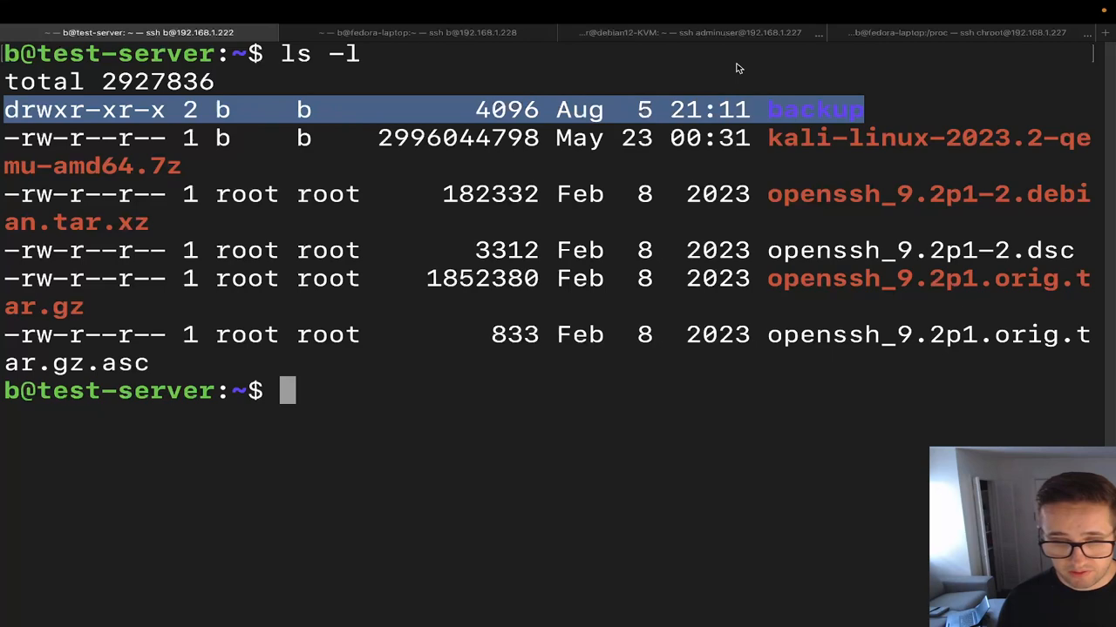
{"action": "left_click", "coordinate": [392, 32]}
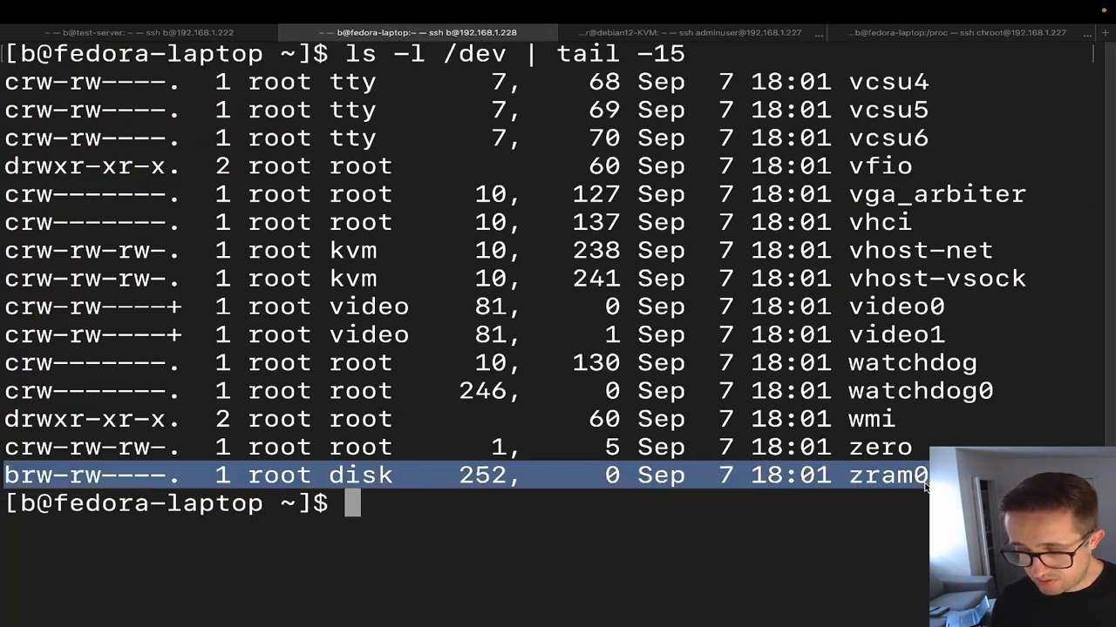
{"action": "mouse_move", "coordinate": [96, 436]}
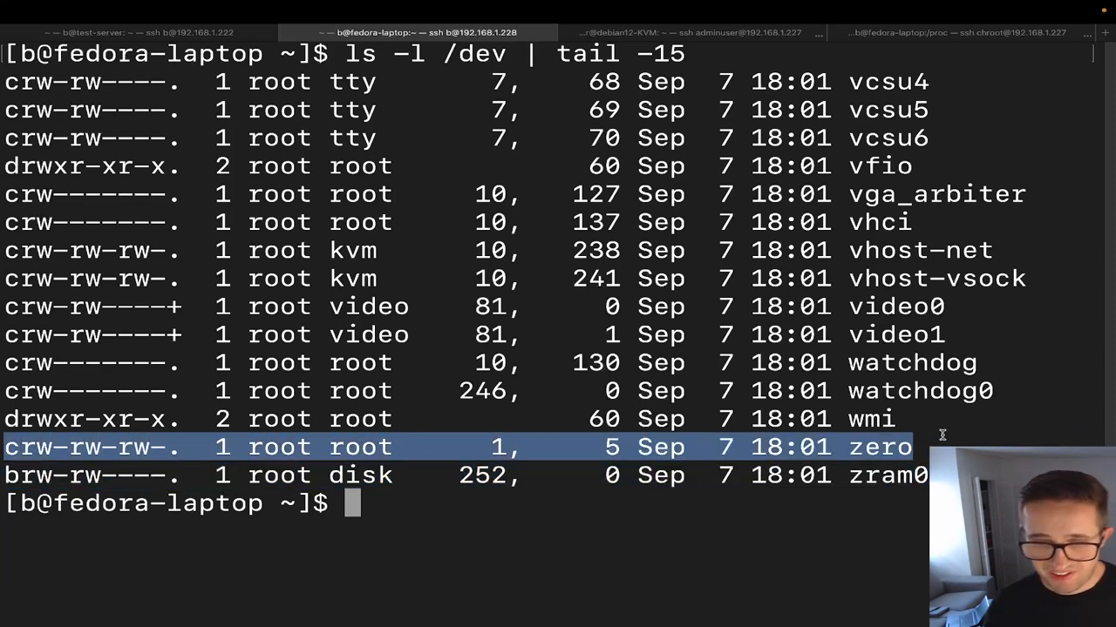
{"action": "mouse_move", "coordinate": [670, 237]}
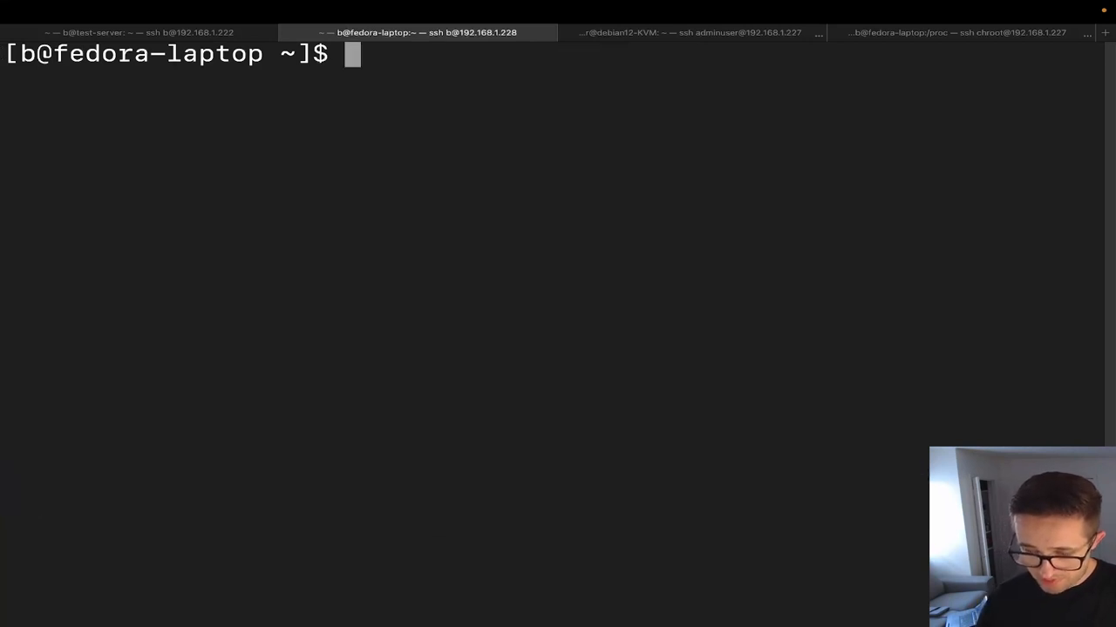
{"action": "type", "text": "ls -l"}
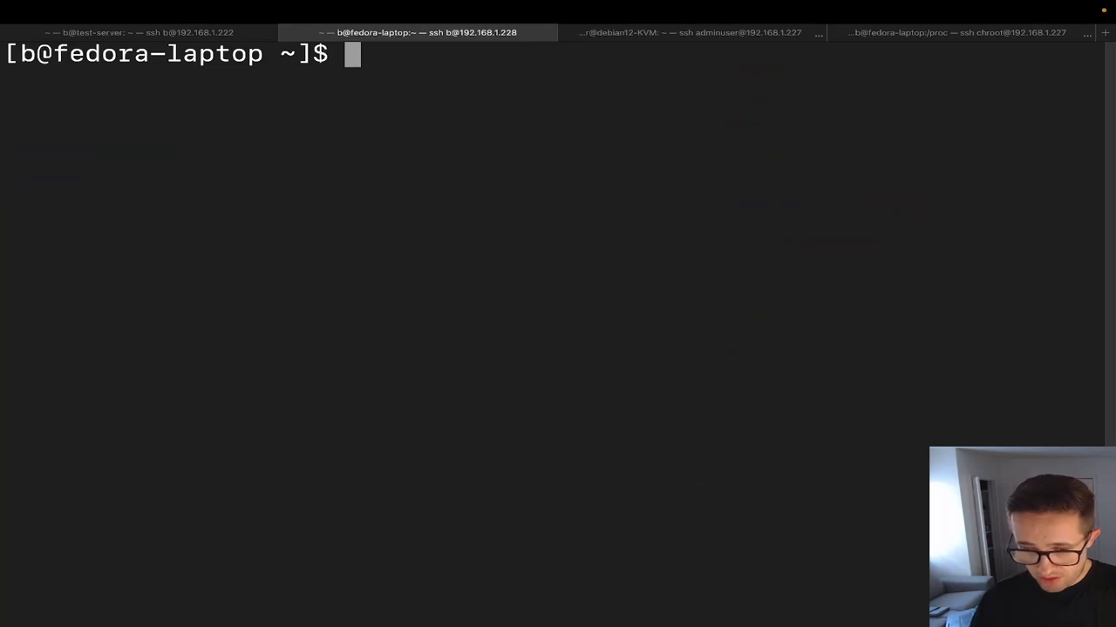
List /dev/sda and its three partitions with ls -l, highlighting major 8, minors 0–3.
{"action": "type", "text": "ls -l /"}
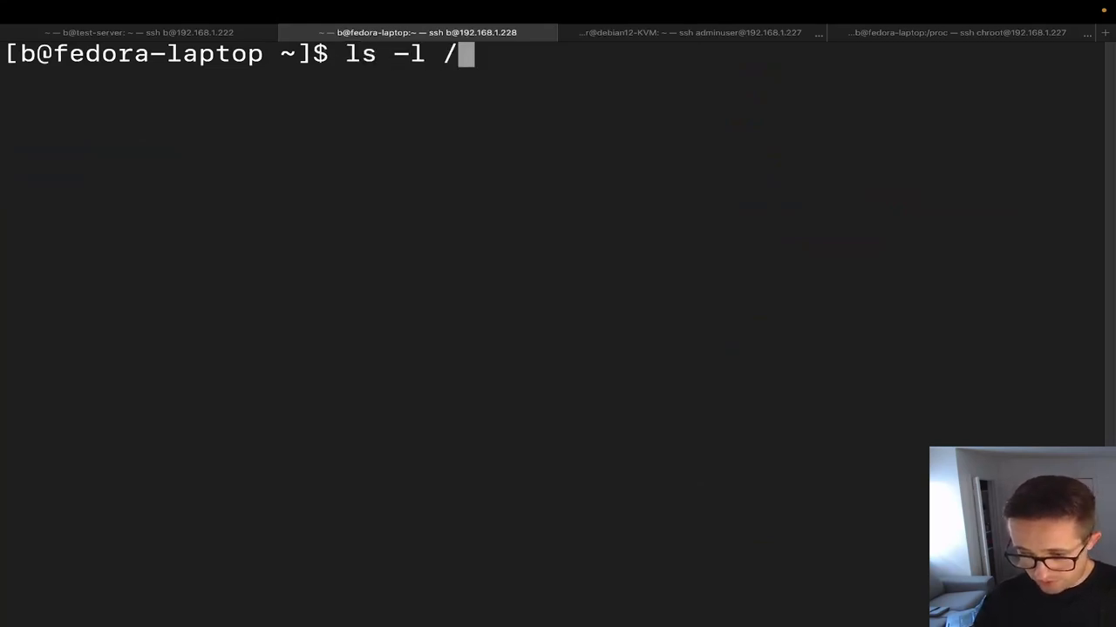
{"action": "type", "text": "dev/ss"}
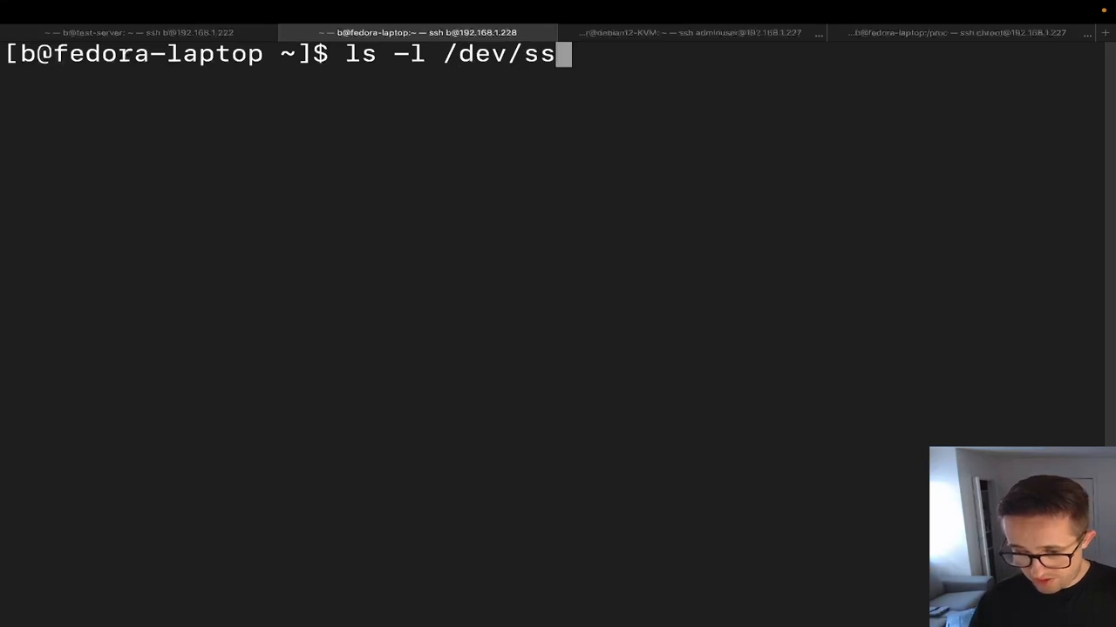
{"action": "key", "text": "BackSpace"}
{"action": "type", "text": "da*"}
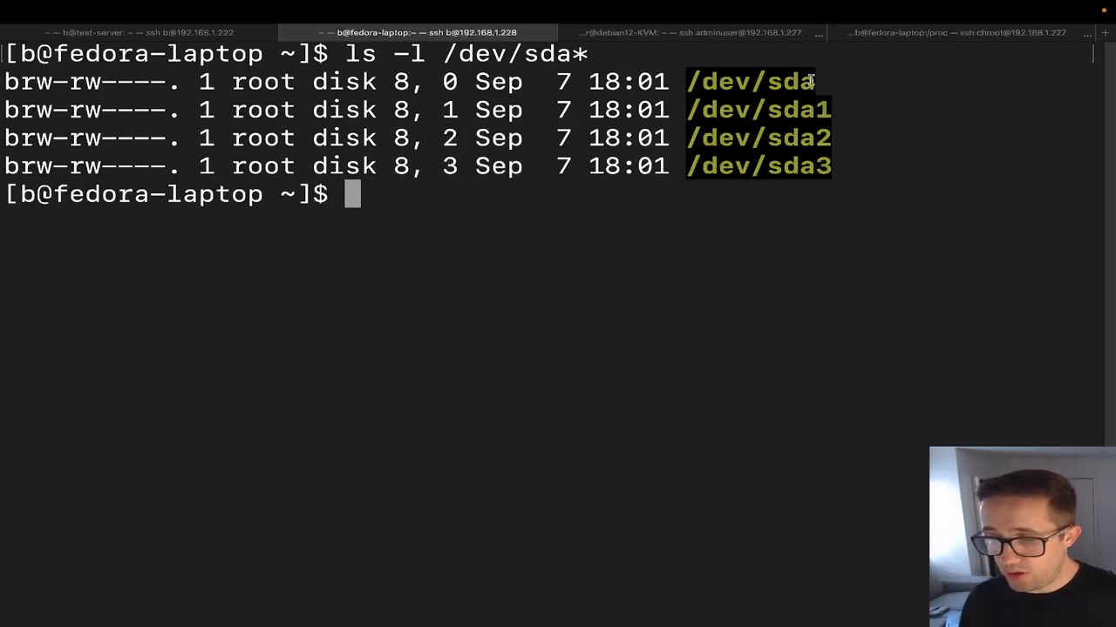
{"action": "left_click_drag", "start_coordinate": [816, 82], "coordinate": [1090, 82]}
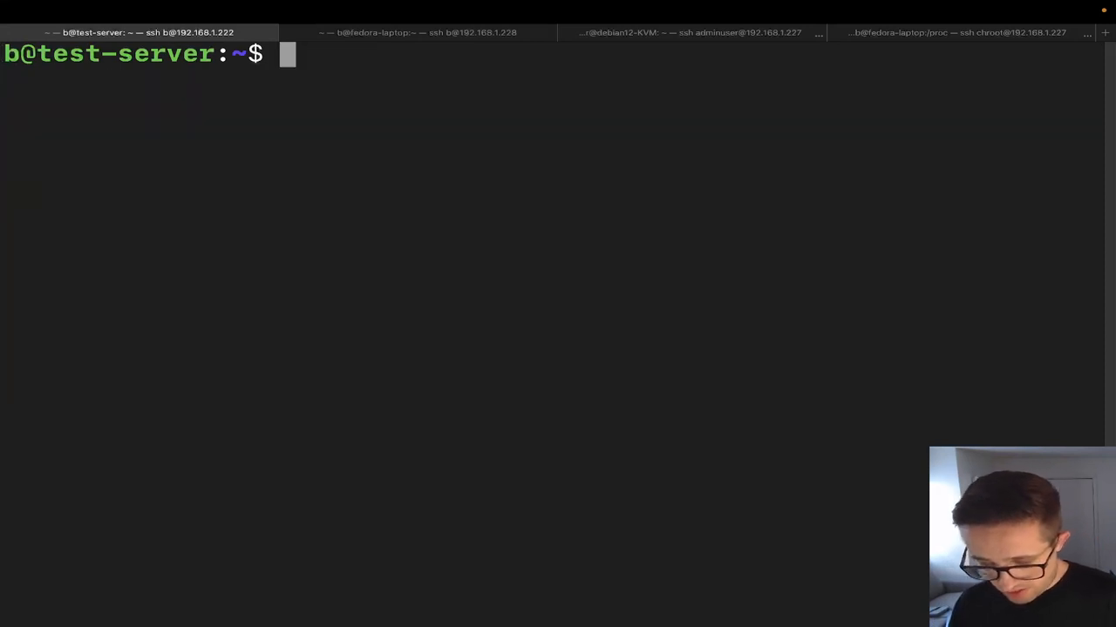
Run ls -l /dev/nvme* on test-server to list NVMe controllers, namespaces and partitions.
{"action": "type", "text": "ls -l"}
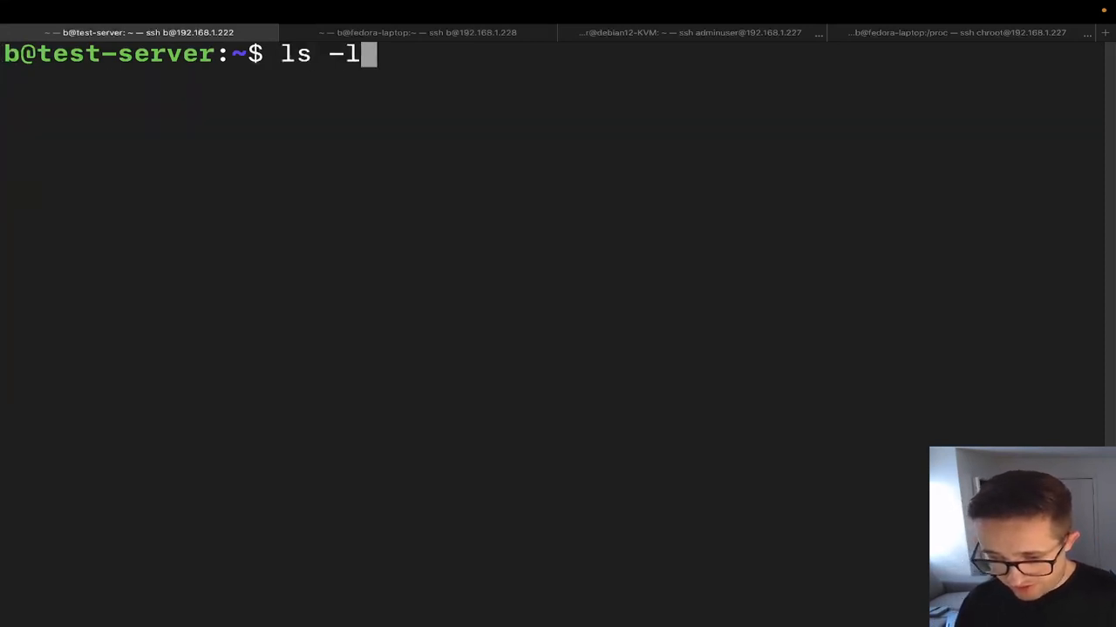
{"action": "type", "text": "/dev/"}
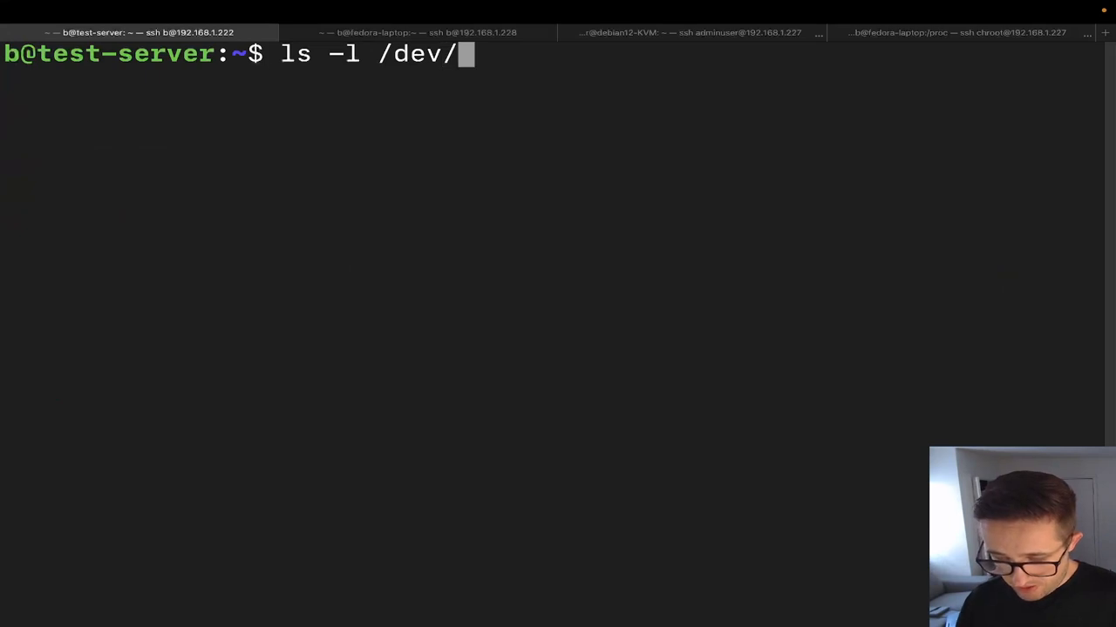
{"action": "type", "text": "nvme*"}
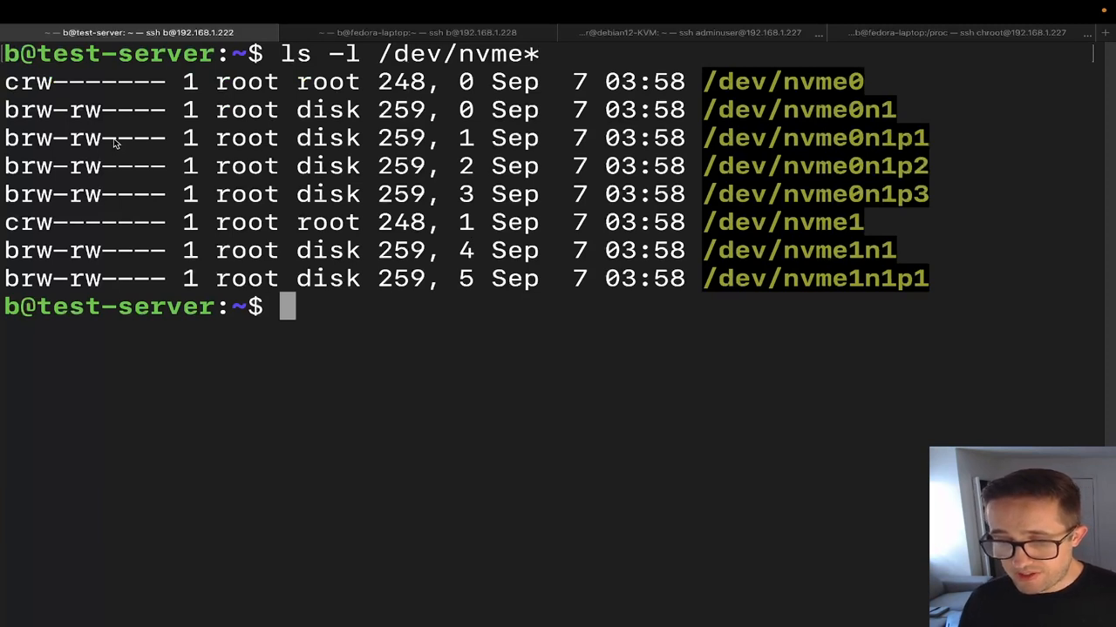
{"action": "mouse_move", "coordinate": [8, 235]}
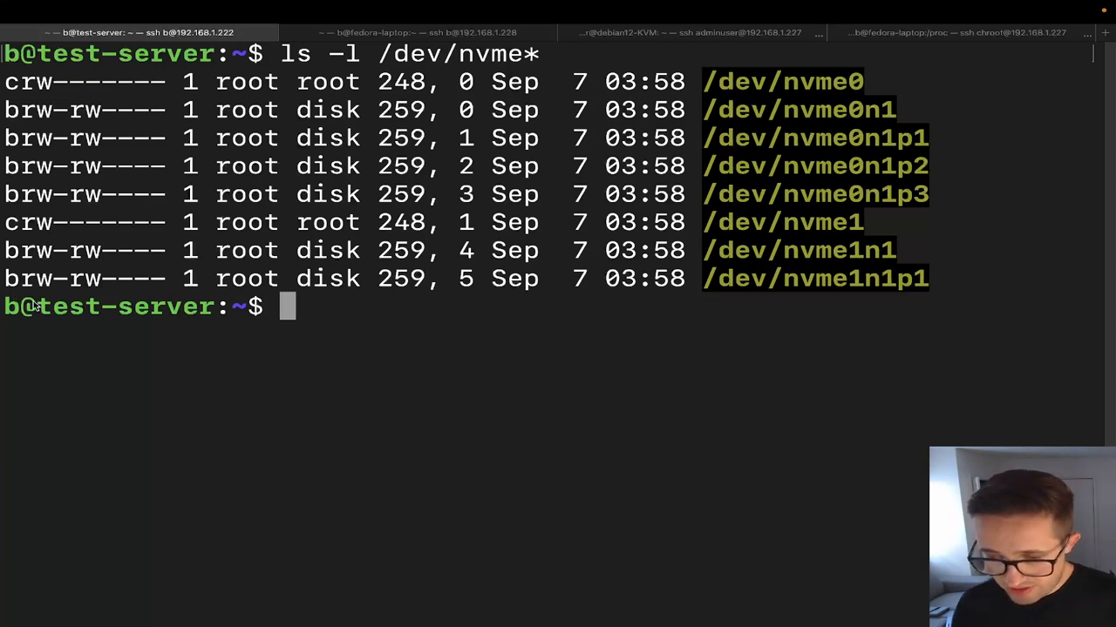
On fedora-laptop, run ls -l /dev/mem showing a character device with major 1, minor 1.
{"action": "left_click", "coordinate": [427, 31]}
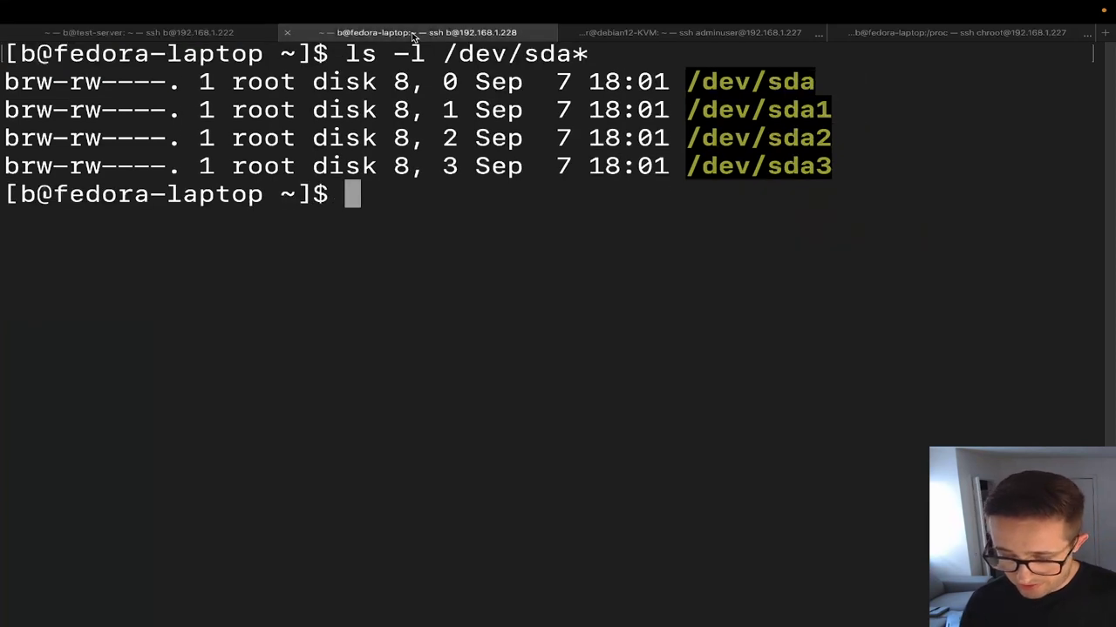
{"action": "type", "text": "ls"}
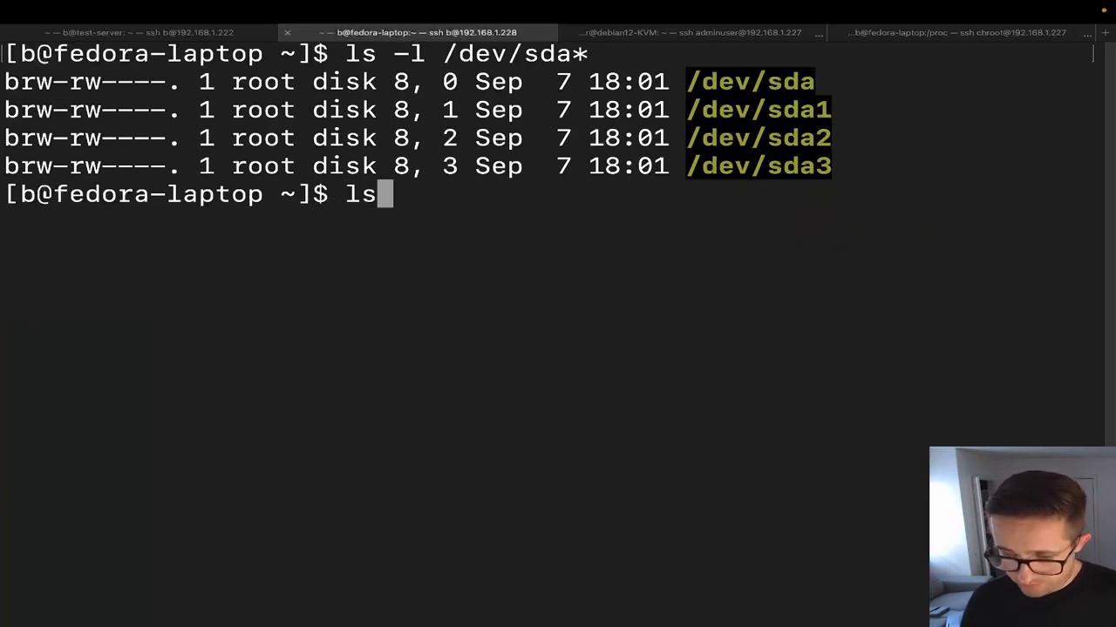
{"action": "type", "text": "\" \""}
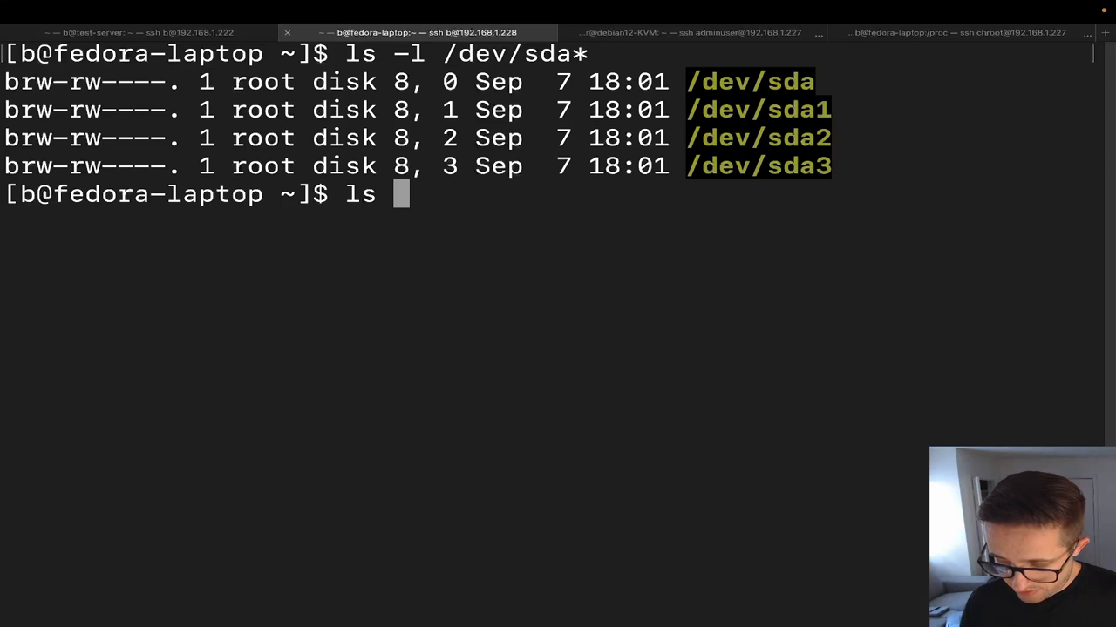
{"action": "type", "text": "-l /dev/mem"}
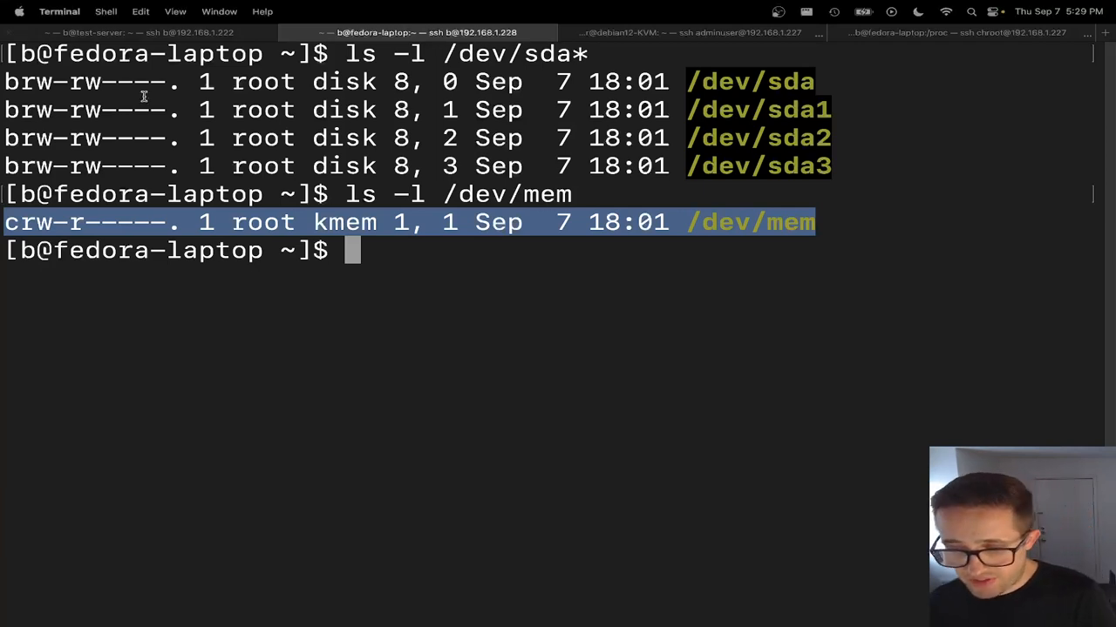
{"action": "mouse_move", "coordinate": [404, 243]}
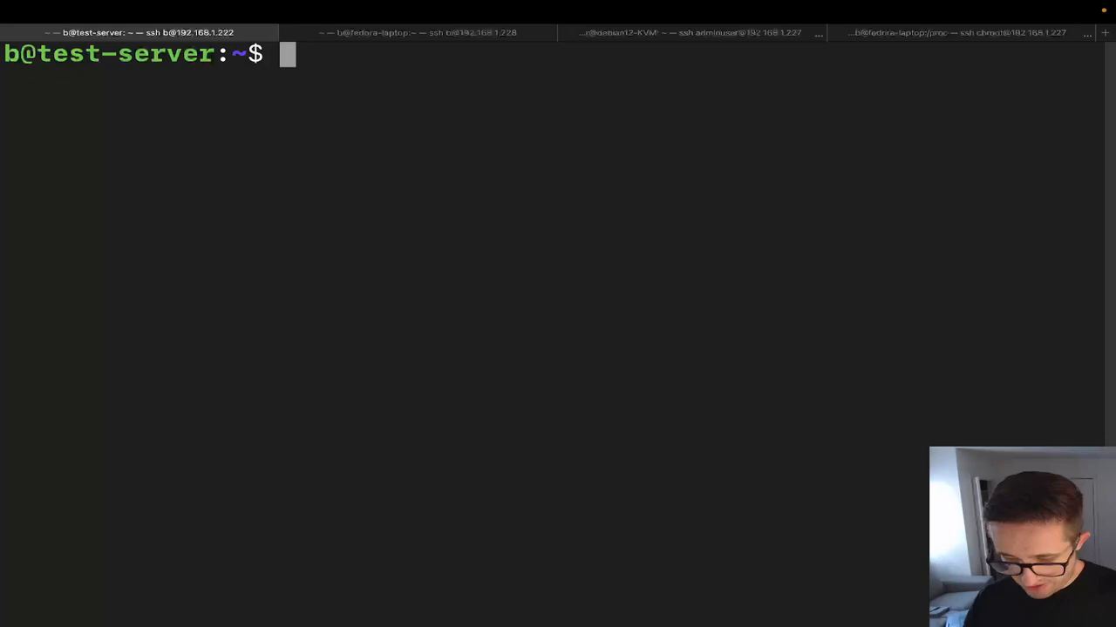
List the home directory, then run ls -ld backup to show the directory entry itself.
{"action": "type", "text": "ls -l"}
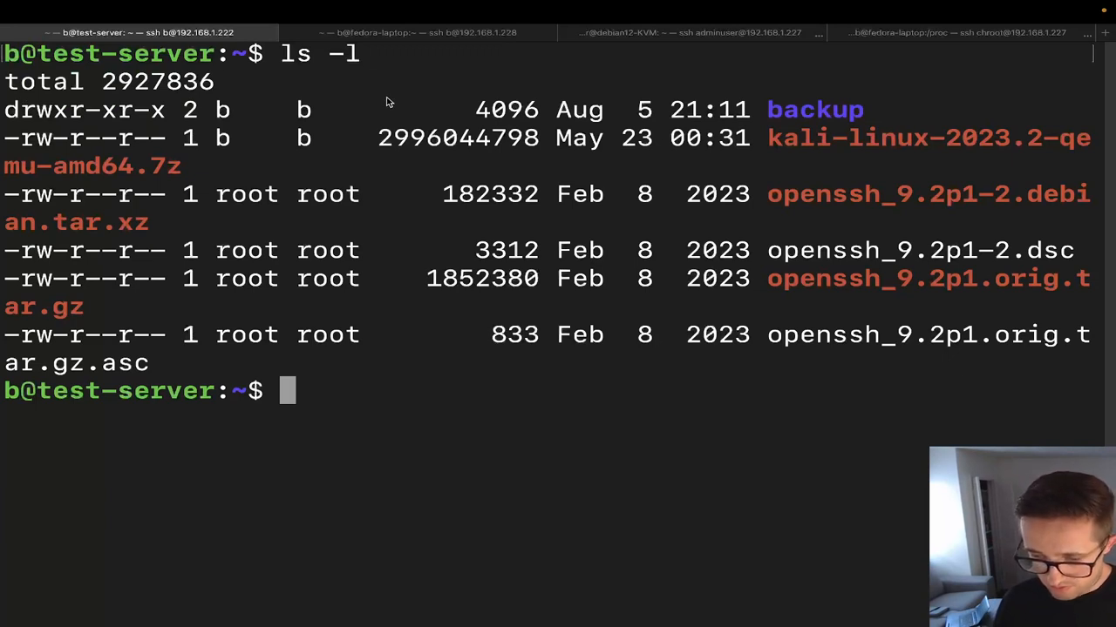
{"action": "type", "text": "ls -ld"}
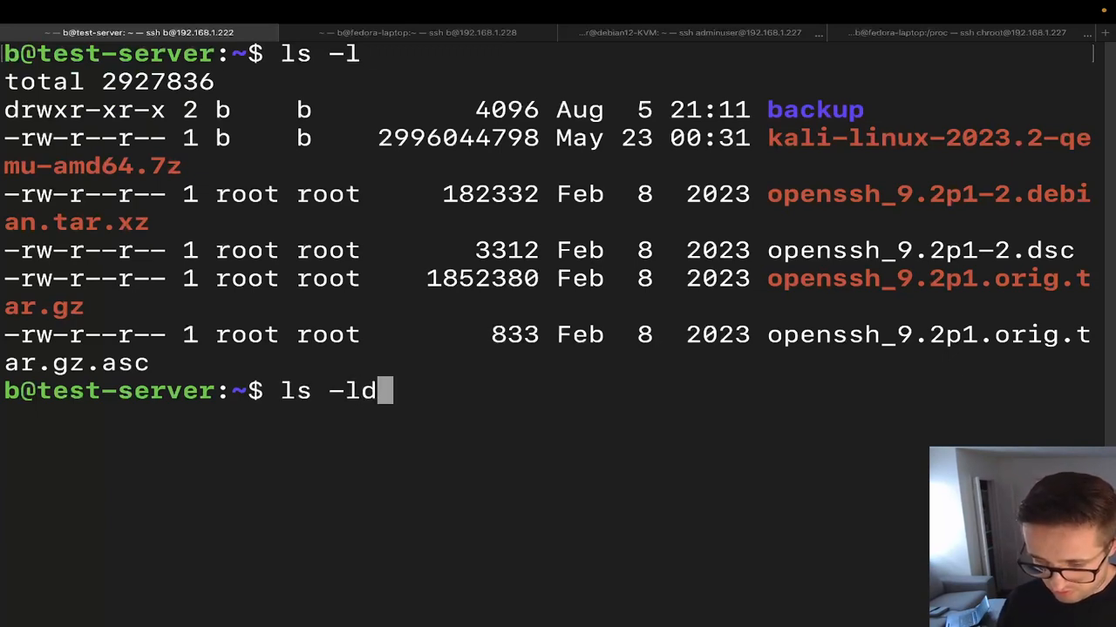
{"action": "type", "text": "backup"}
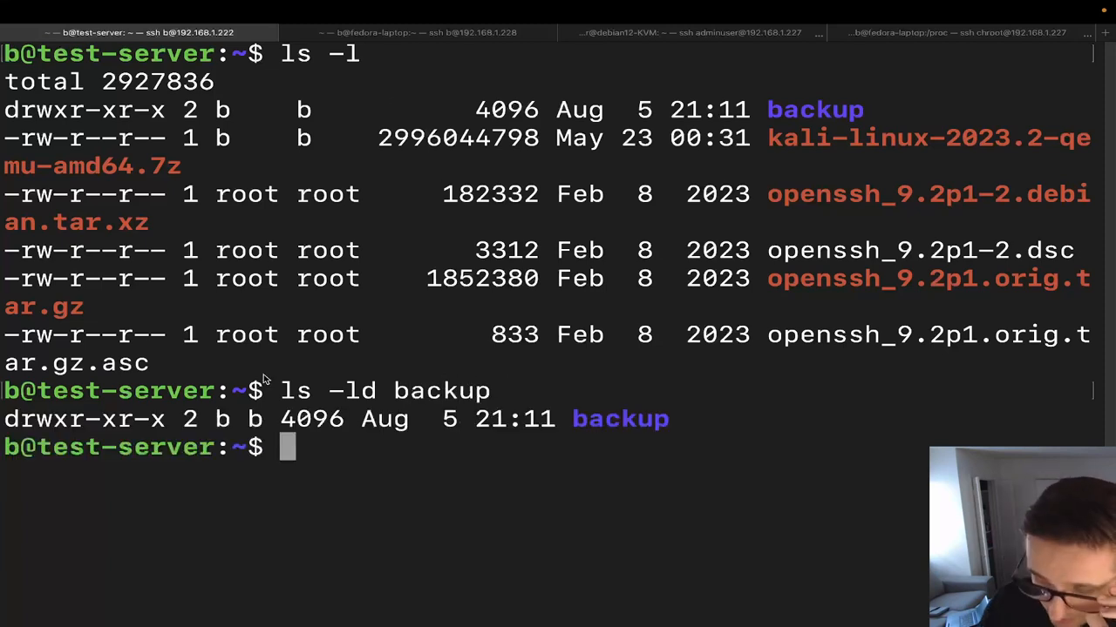
{"action": "mouse_move", "coordinate": [680, 427]}
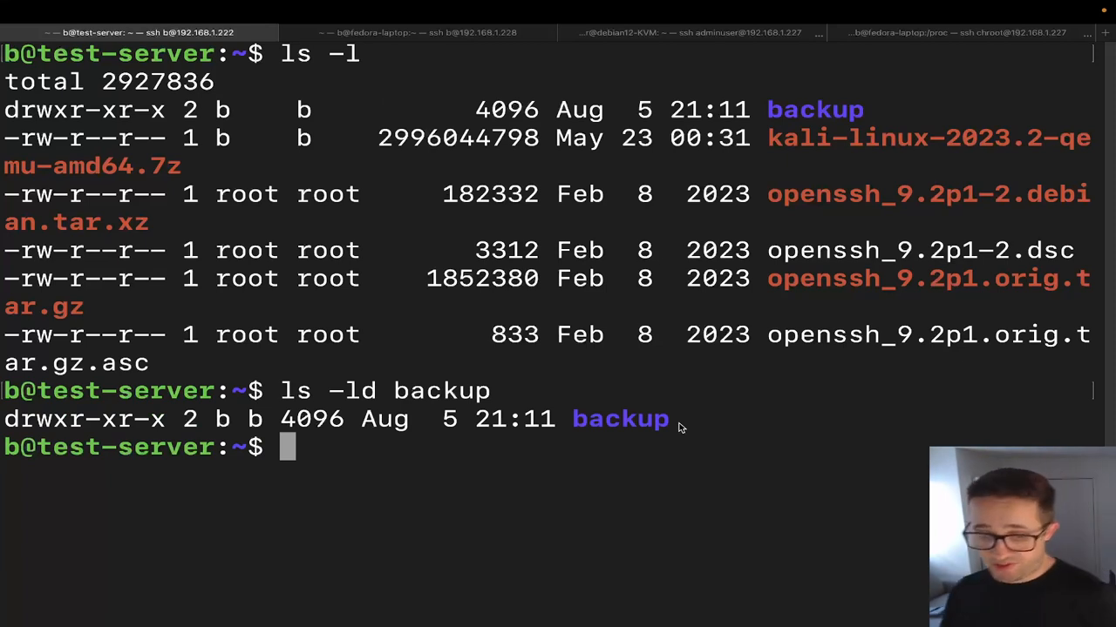
{"action": "mouse_move", "coordinate": [142, 432]}
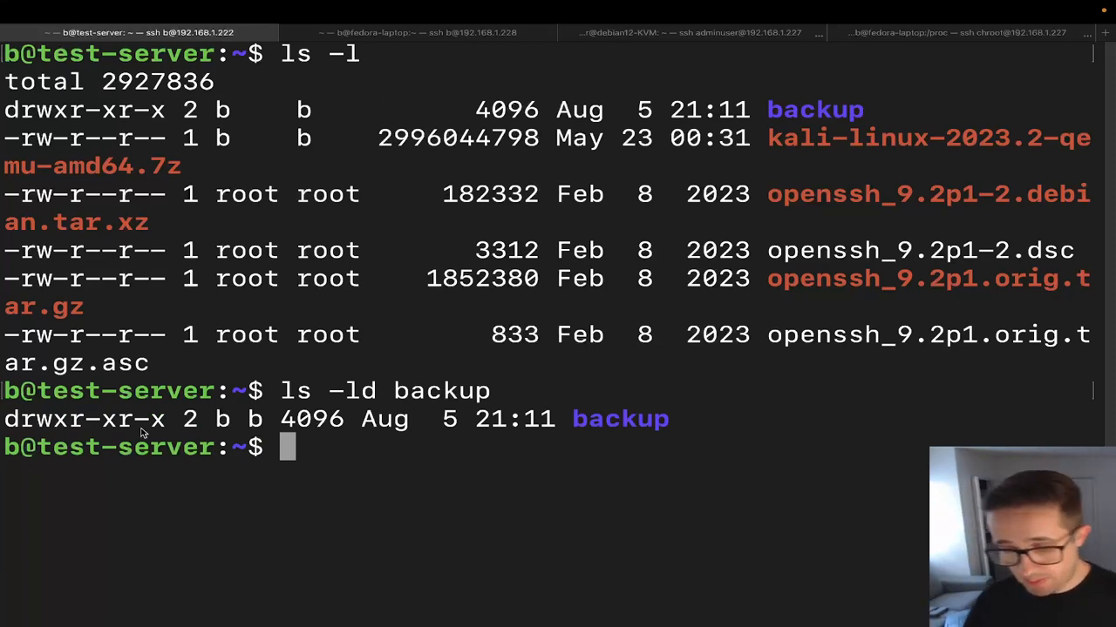
{"action": "mouse_move", "coordinate": [205, 425]}
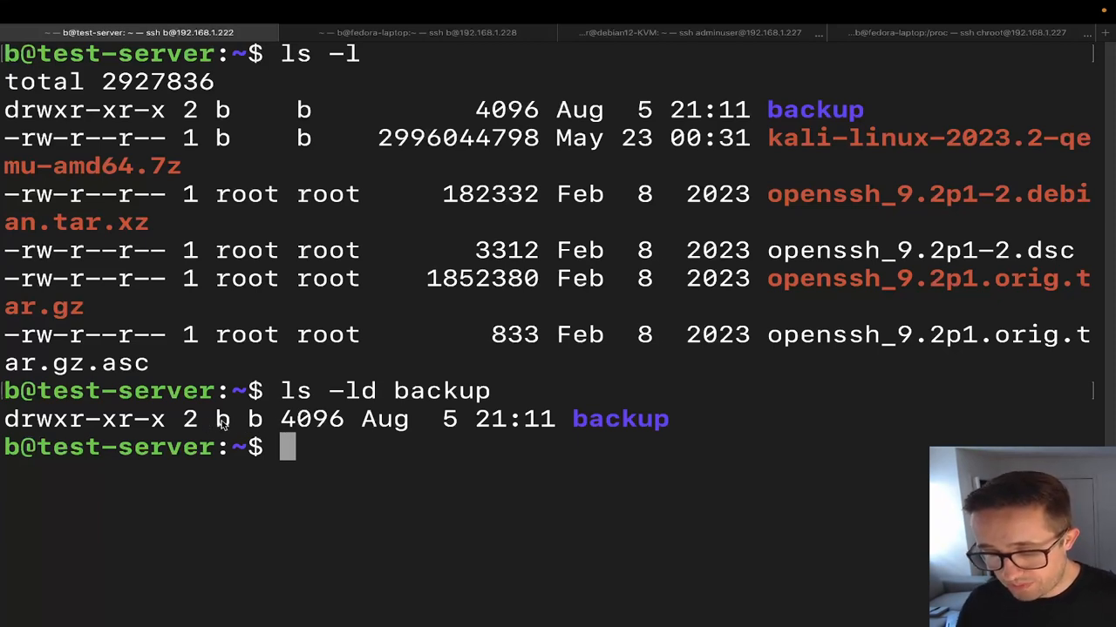
{"action": "mouse_move", "coordinate": [312, 438]}
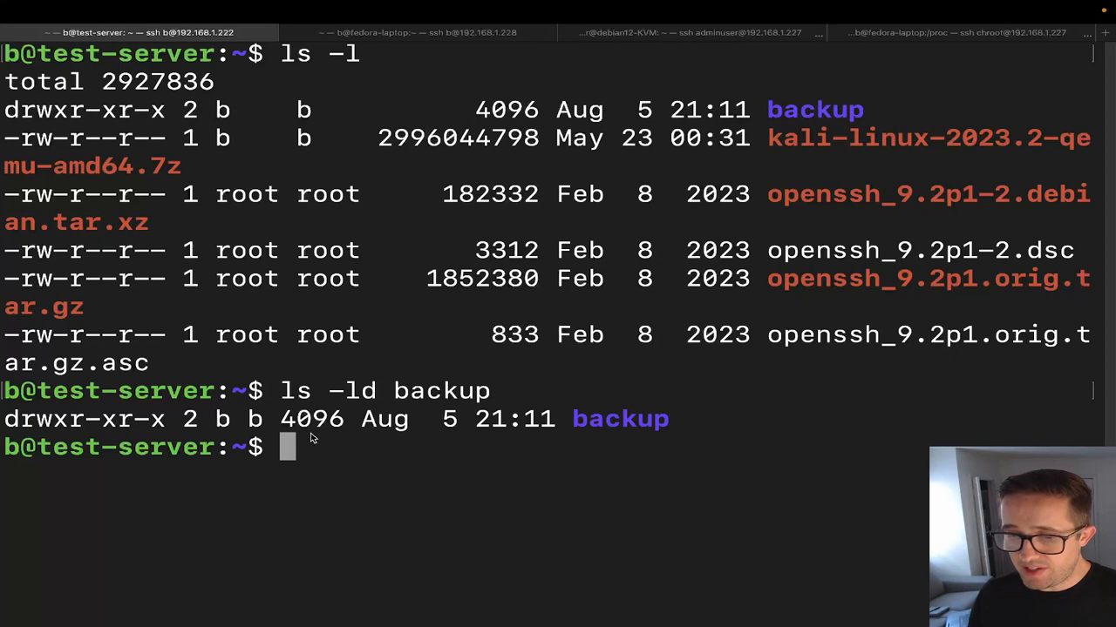
Return to fedora-laptop and highlight the major number of /dev/sda in the listing.
{"action": "left_click", "coordinate": [401, 49]}
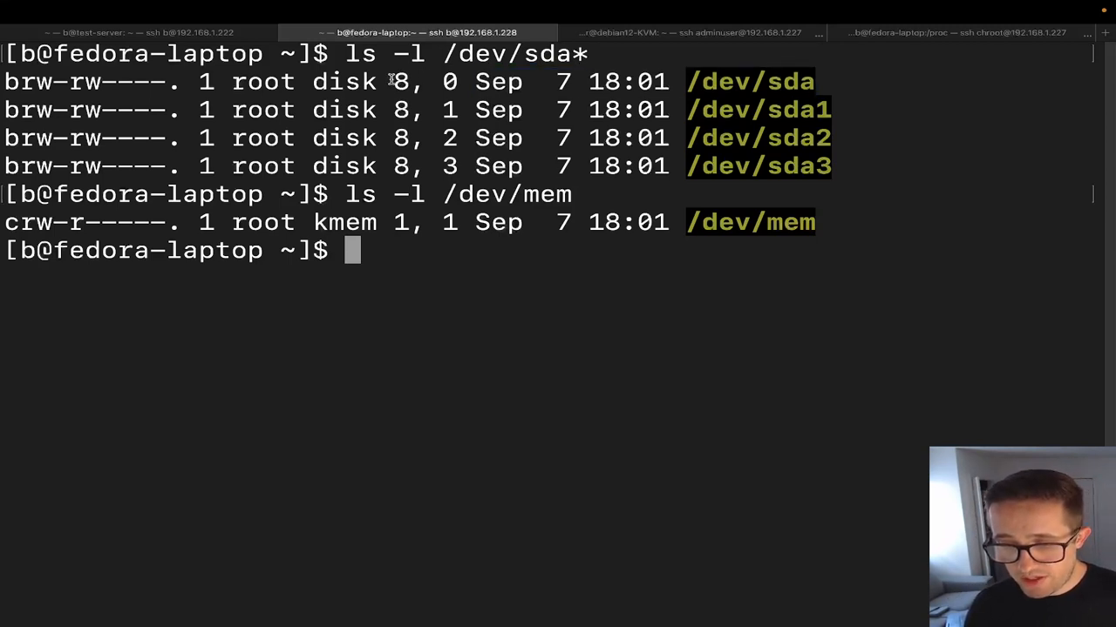
{"action": "double_click", "coordinate": [401, 82]}
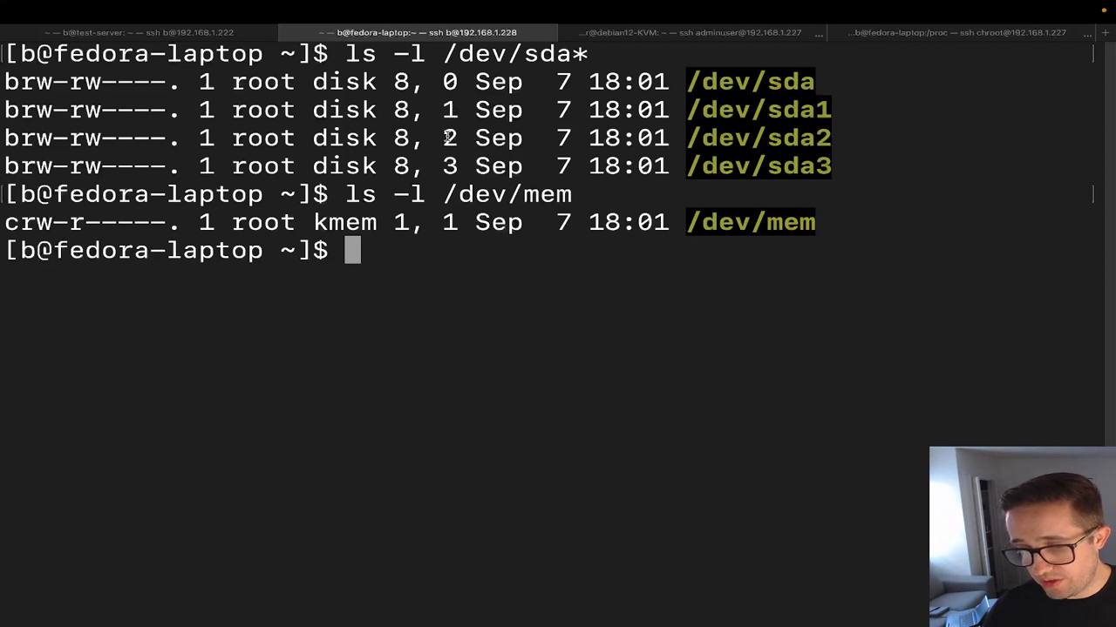
{"action": "mouse_move", "coordinate": [830, 112]}
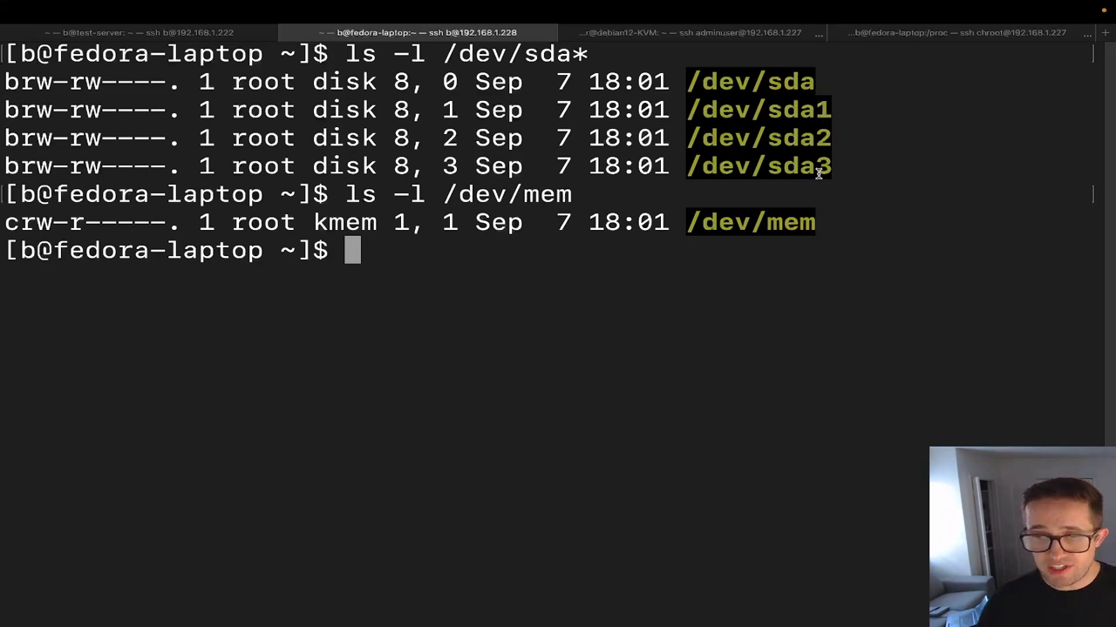
{"action": "mouse_move", "coordinate": [817, 101]}
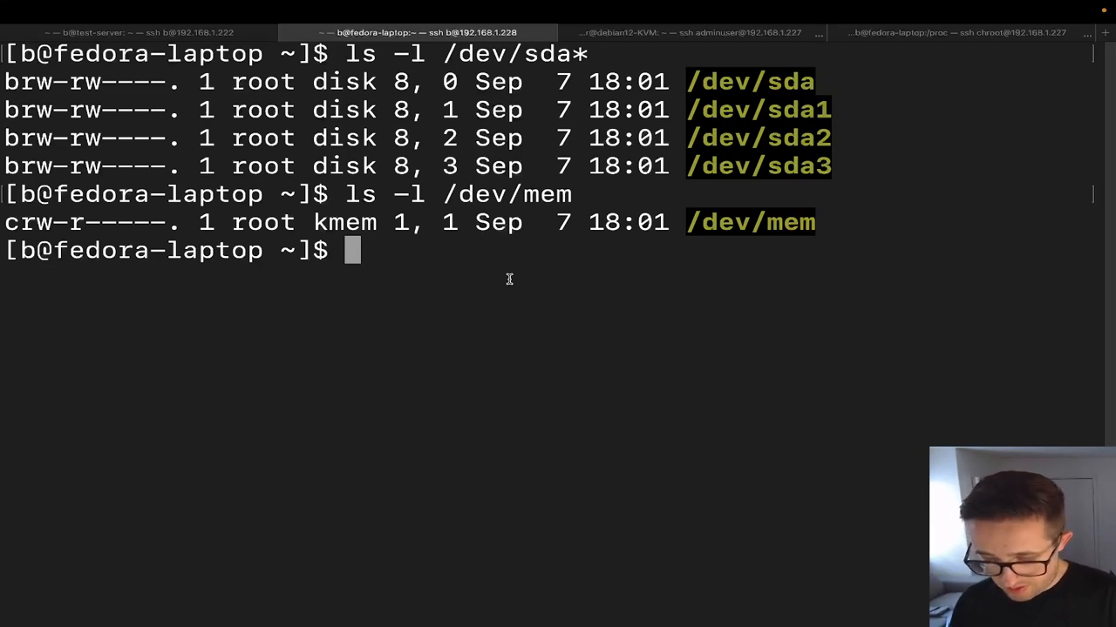
Run cat /proc/devices and highlight major 8 mapped to sd under Block devices.
{"action": "type", "text": "cat /pro"}
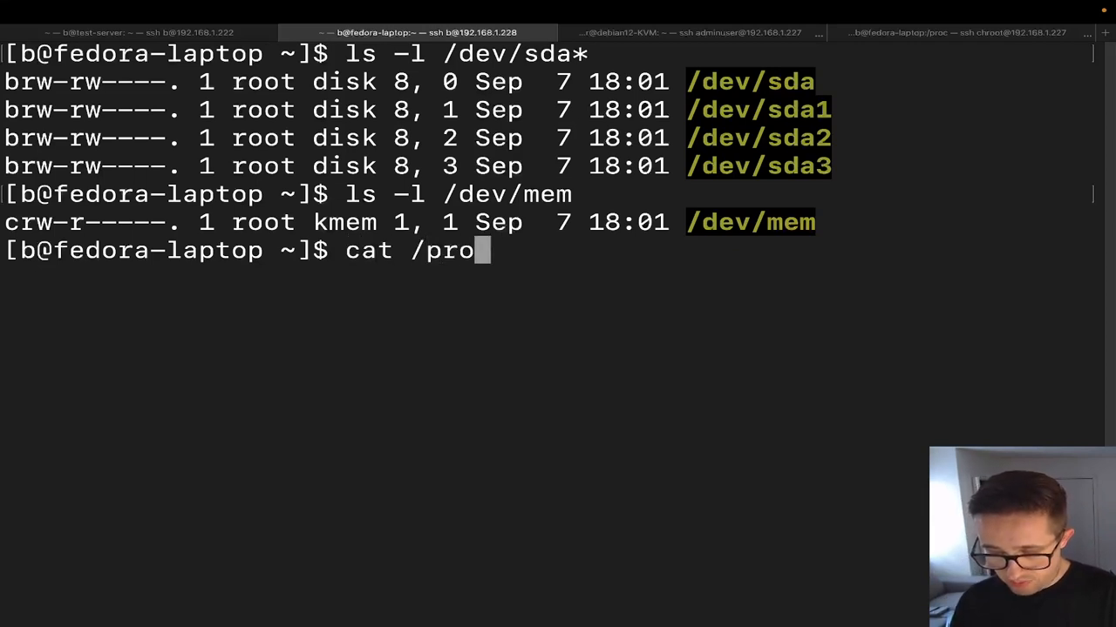
{"action": "type", "text": "c/devices"}
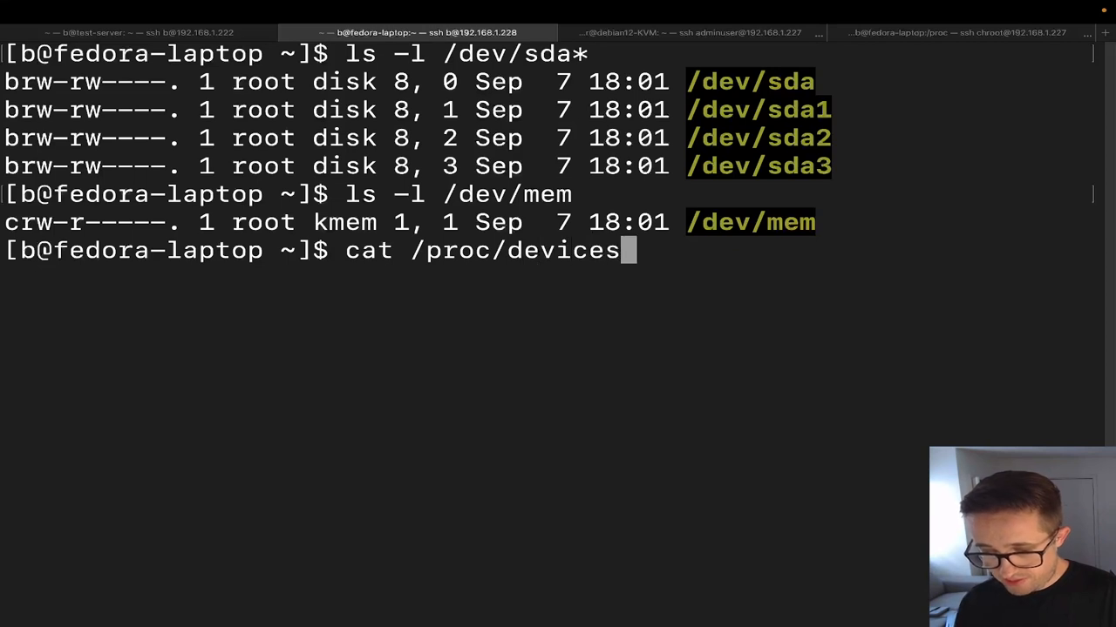
{"action": "key", "text": "Return"}
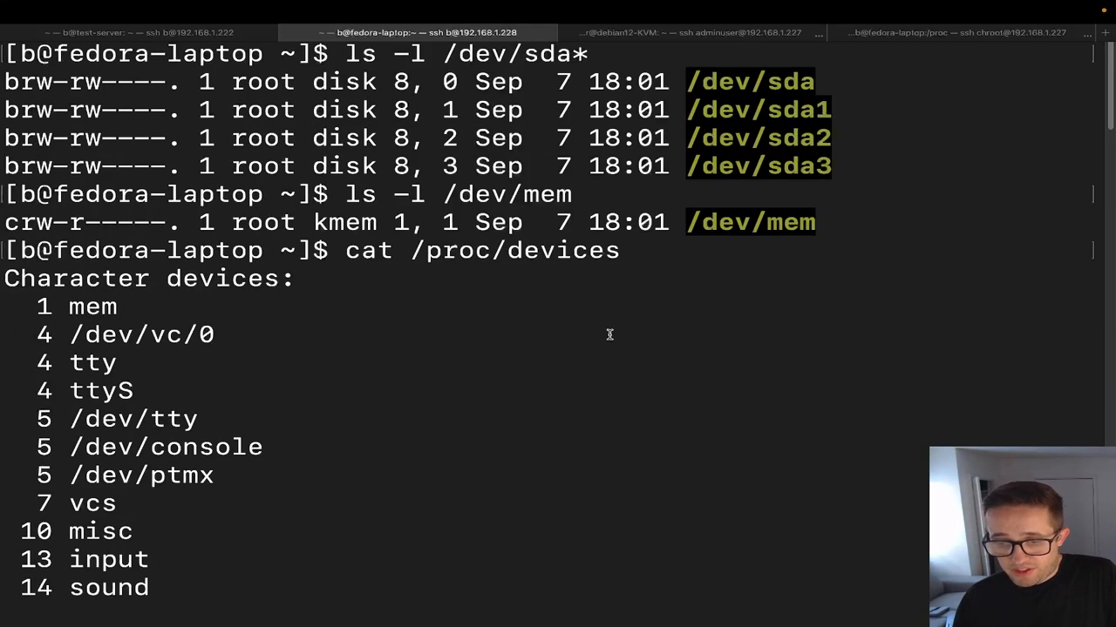
{"action": "mouse_move", "coordinate": [150, 292]}
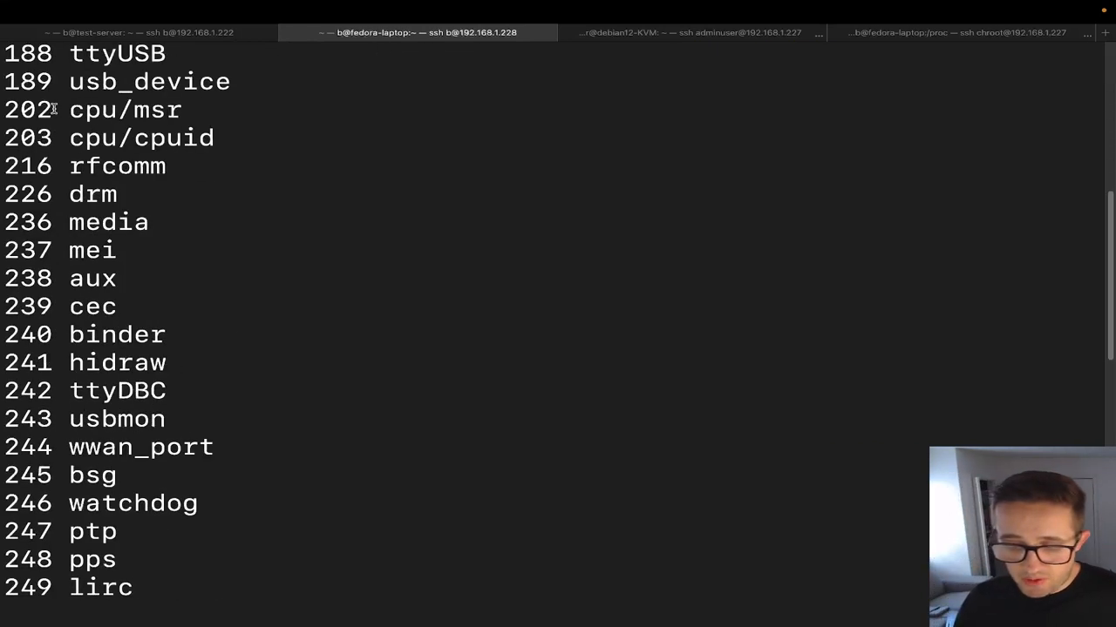
{"action": "scroll", "scroll_direction": "down", "scroll_amount": 3}
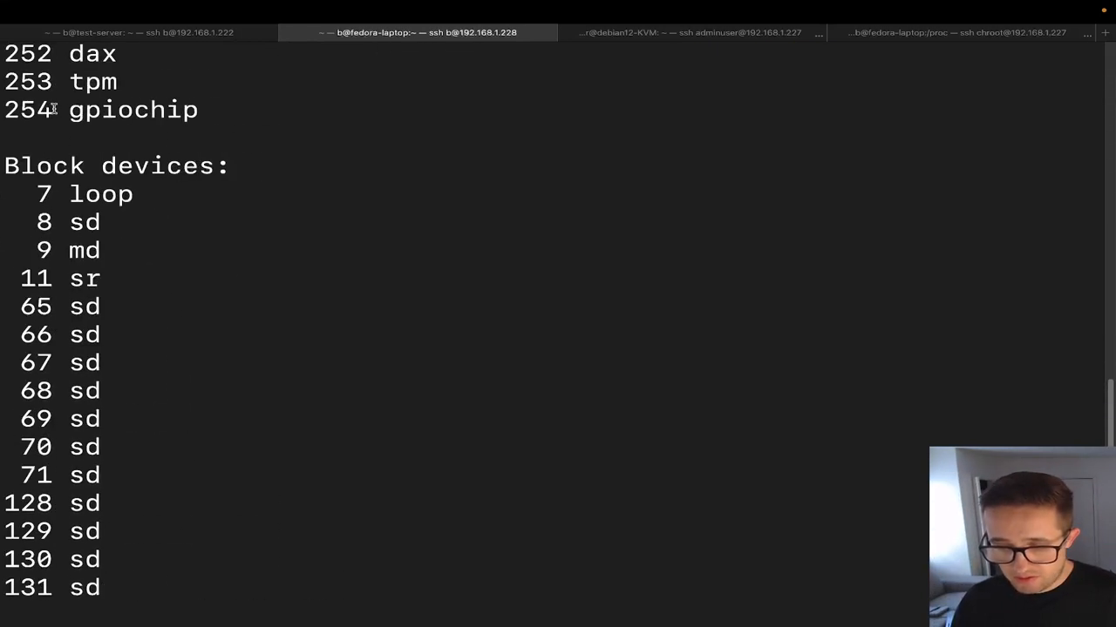
{"action": "double_click", "coordinate": [61, 223]}
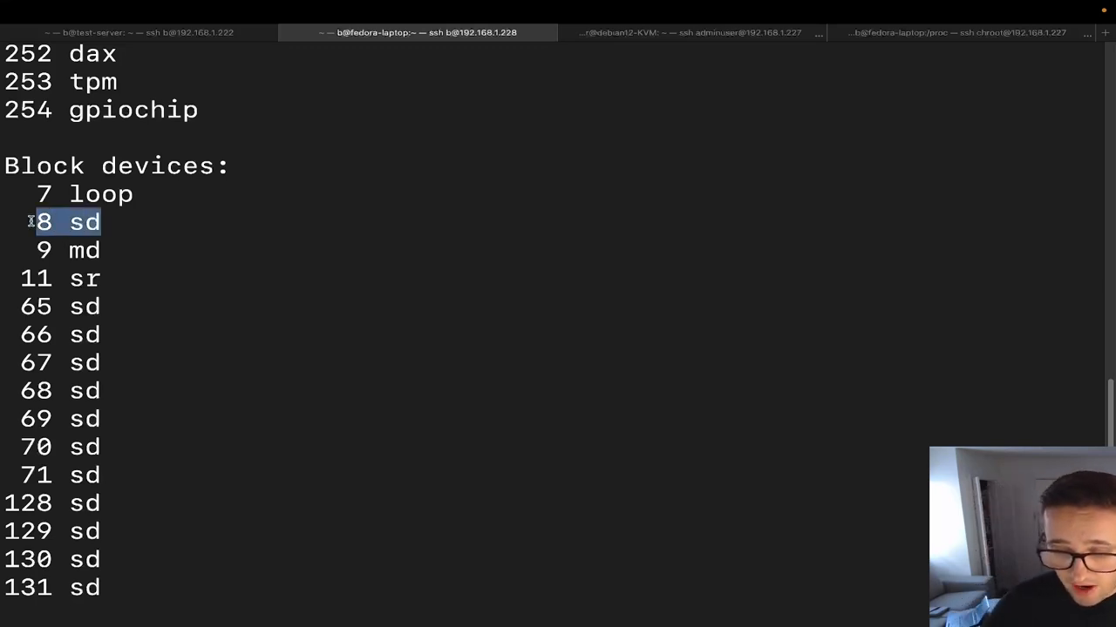
{"action": "mouse_move", "coordinate": [338, 168]}
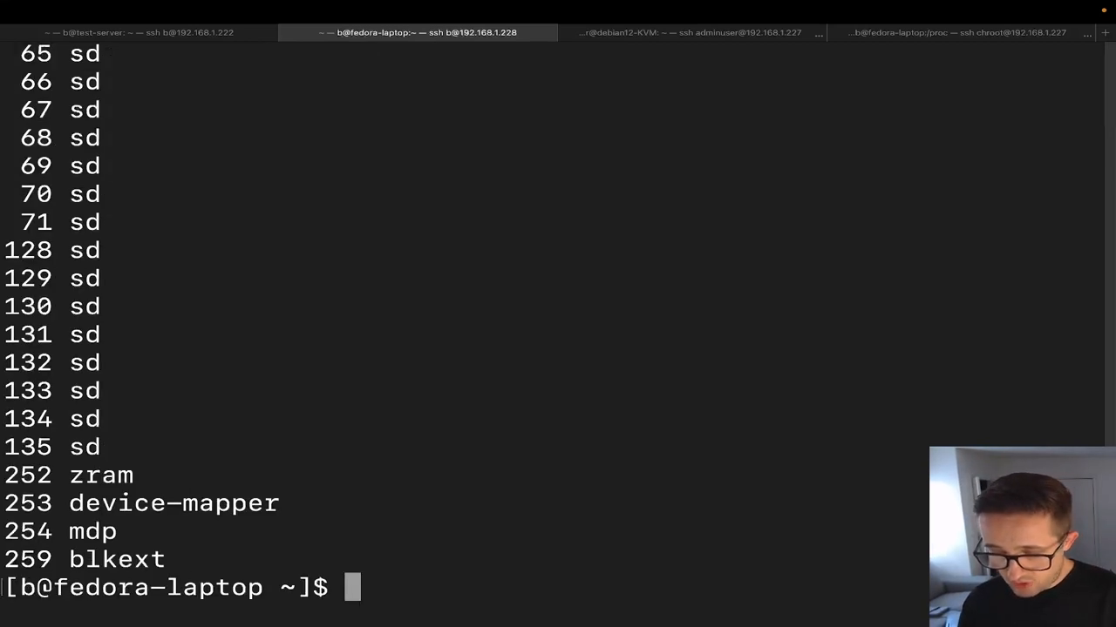
Clear the screen and run lsblk showing sda partitions 8:1–8:3 and zram0 swap.
{"action": "key", "text": "ctrl+l"}
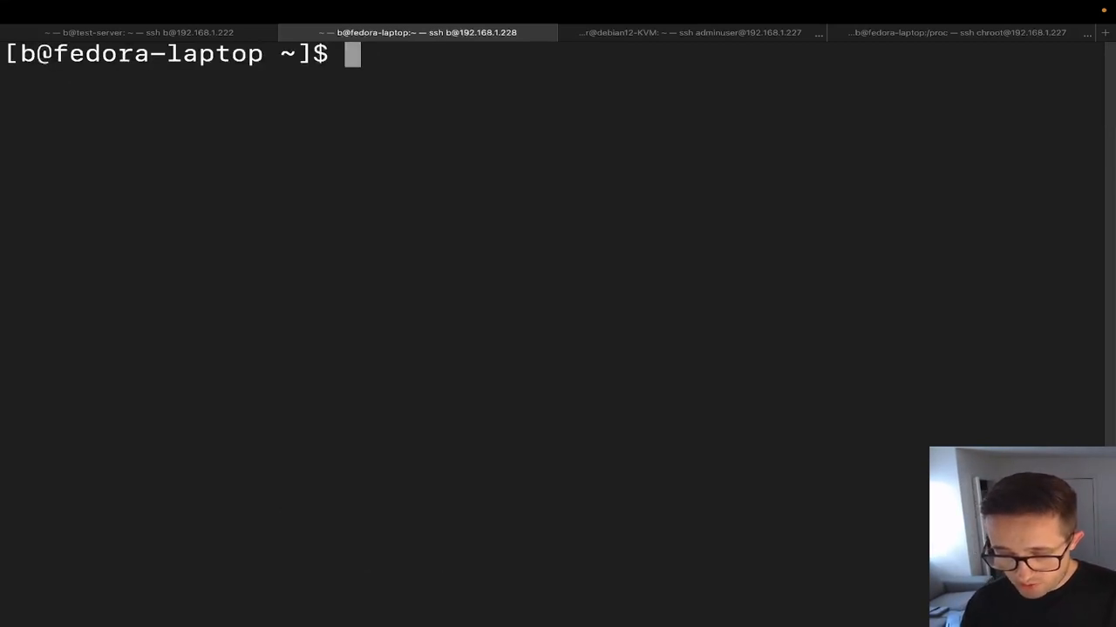
{"action": "type", "text": "lsblk"}
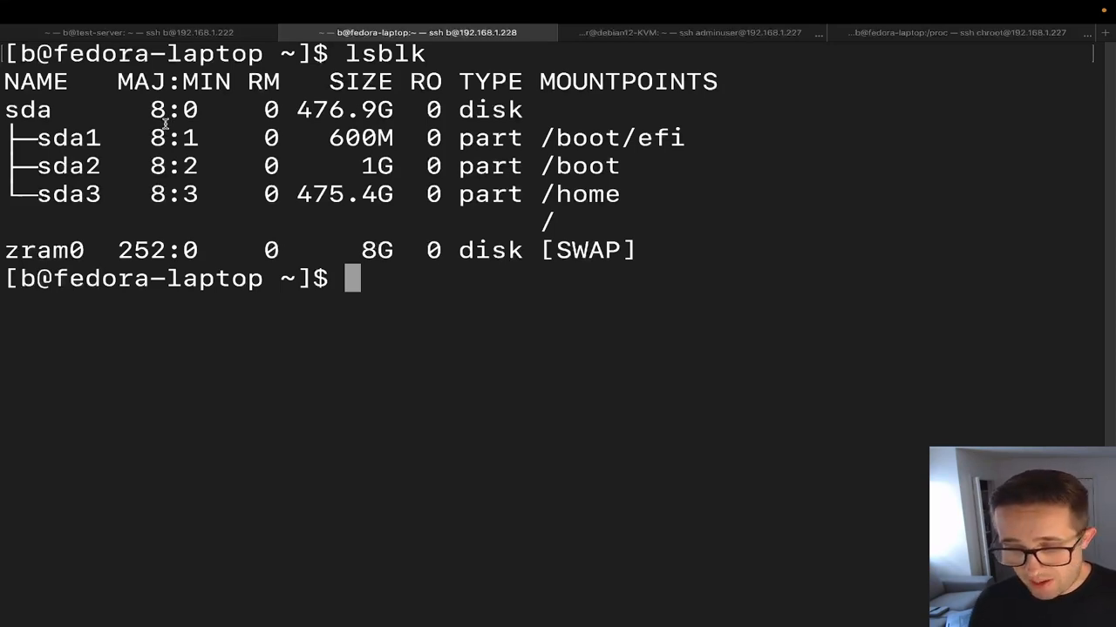
{"action": "mouse_move", "coordinate": [209, 172]}
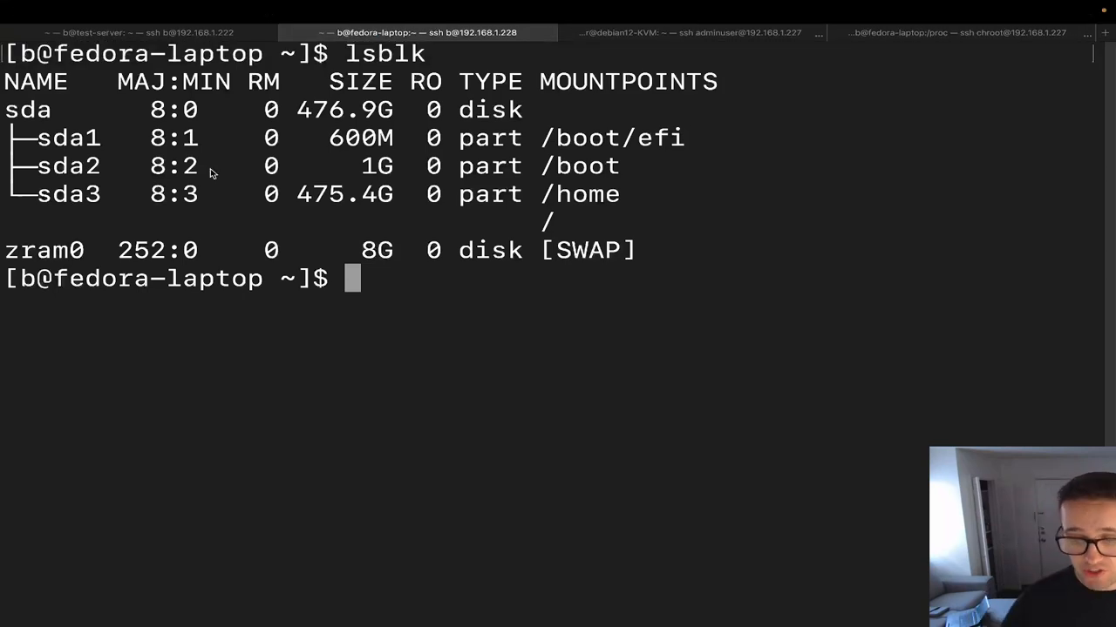